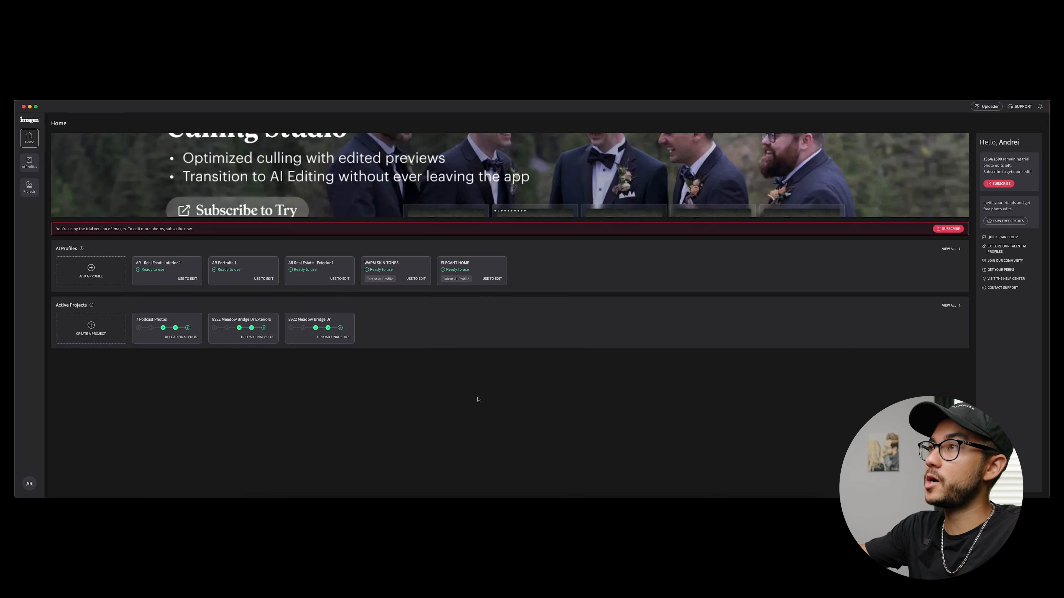
mouse_move(478, 261)
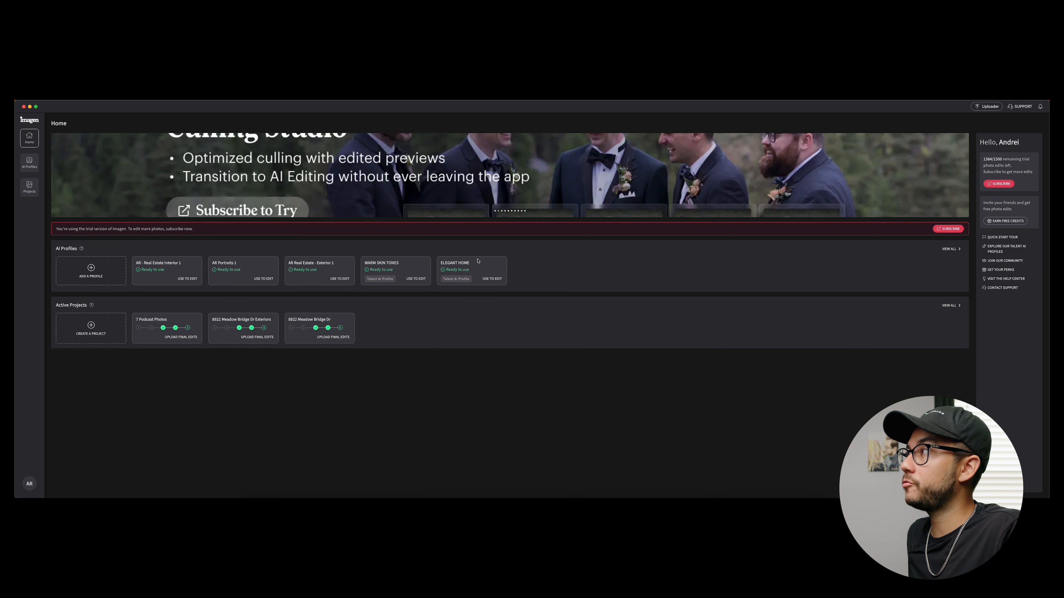
mouse_move(52, 154)
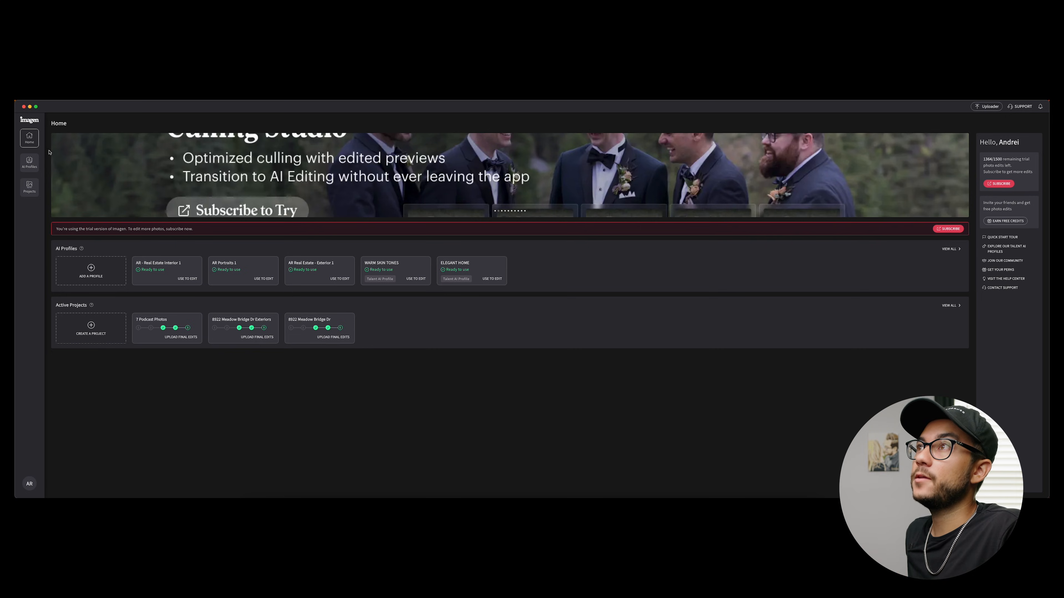
Step: Show the Profile Showcase of talent- and Imagen-made AI profiles
click(29, 163)
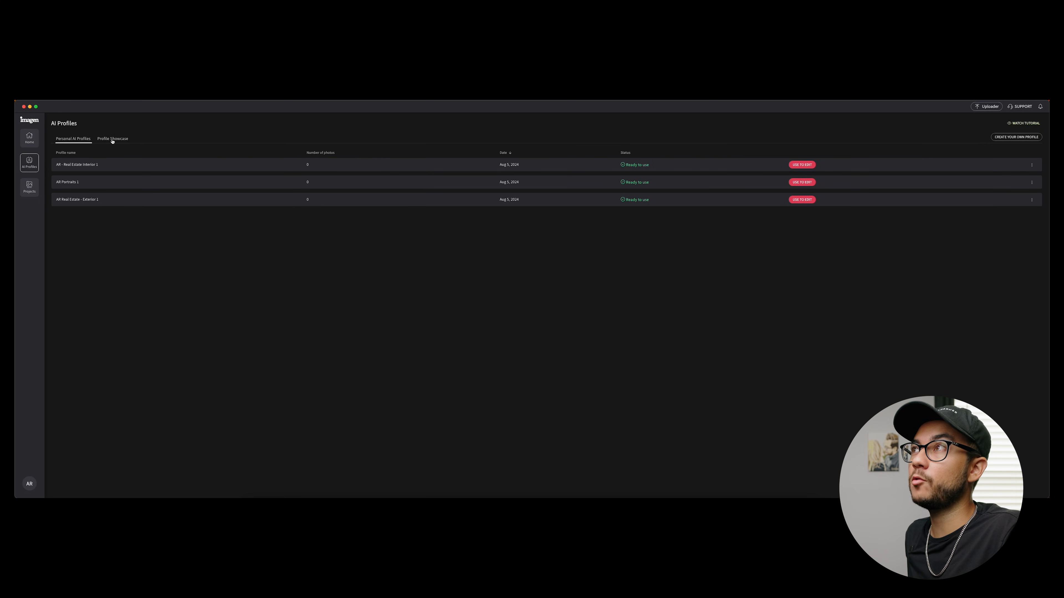
click(113, 139)
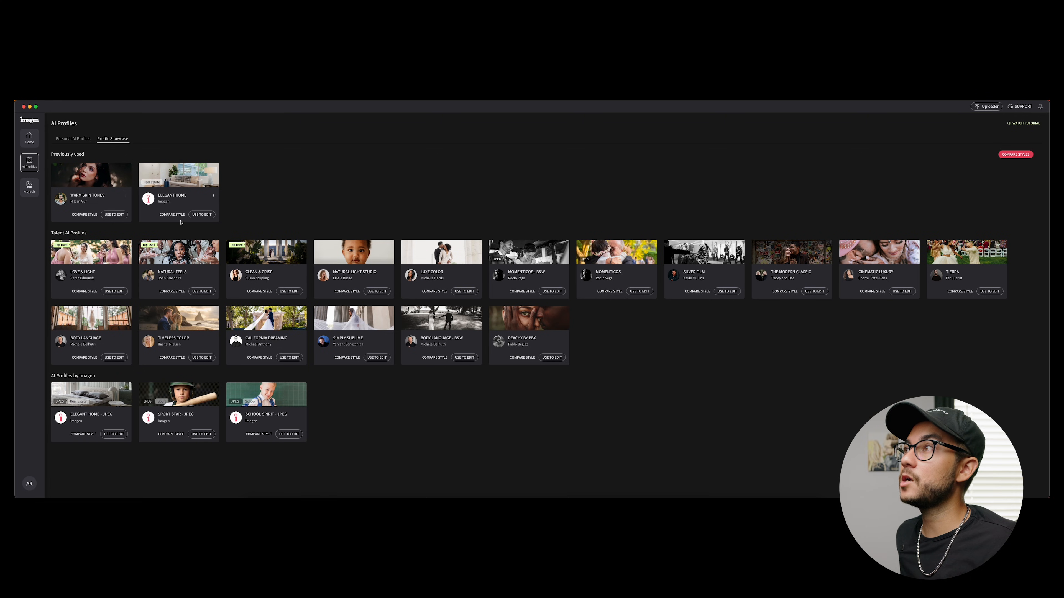
Step: Upload my own photo and preview it against the Elegant Home profile in Compare Styles
click(1015, 155)
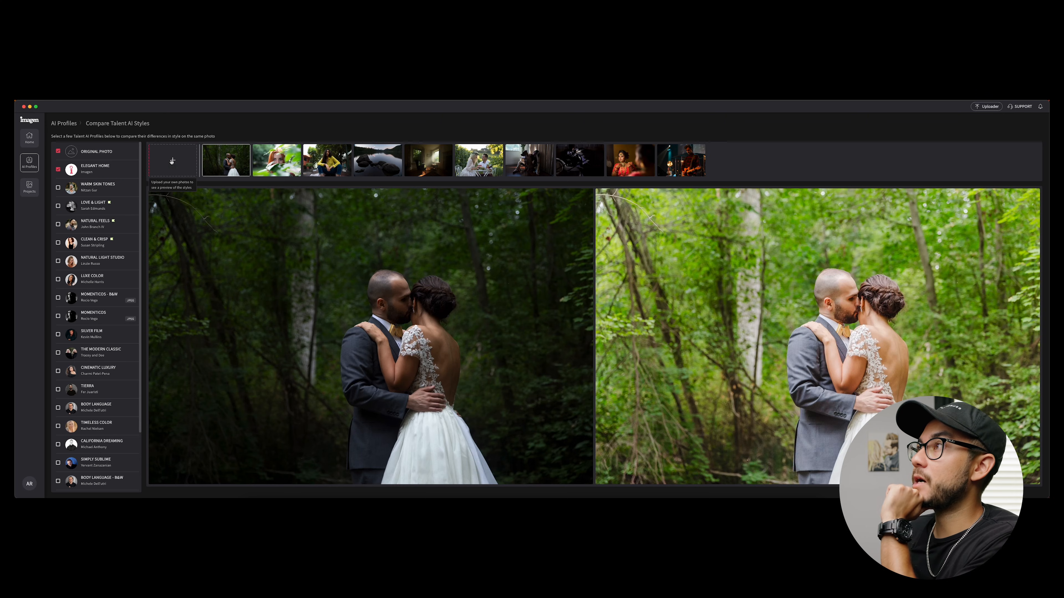
click(172, 160)
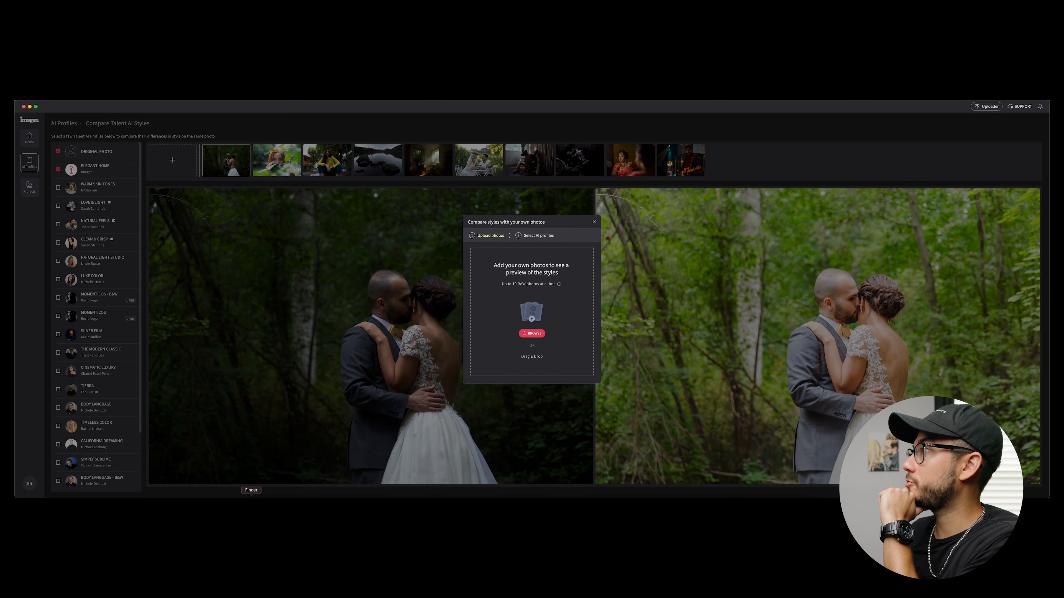
click(532, 333)
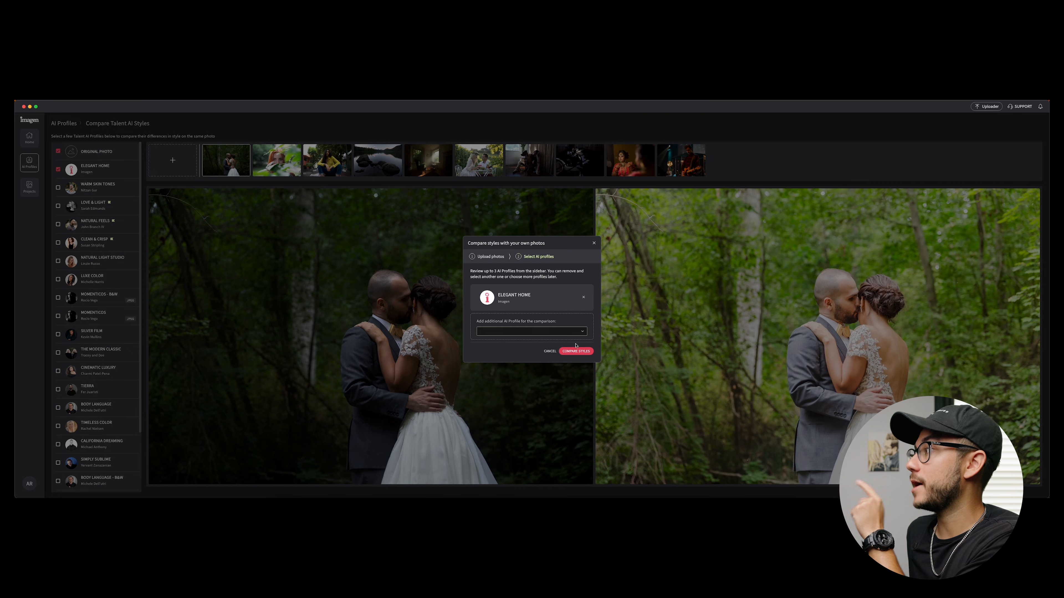
click(575, 351)
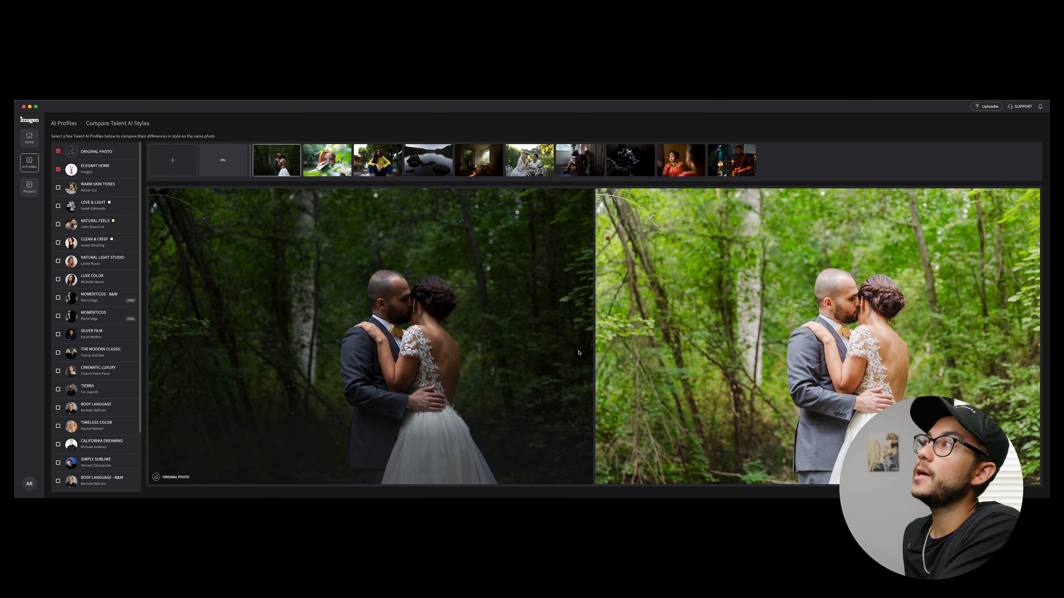
click(222, 160)
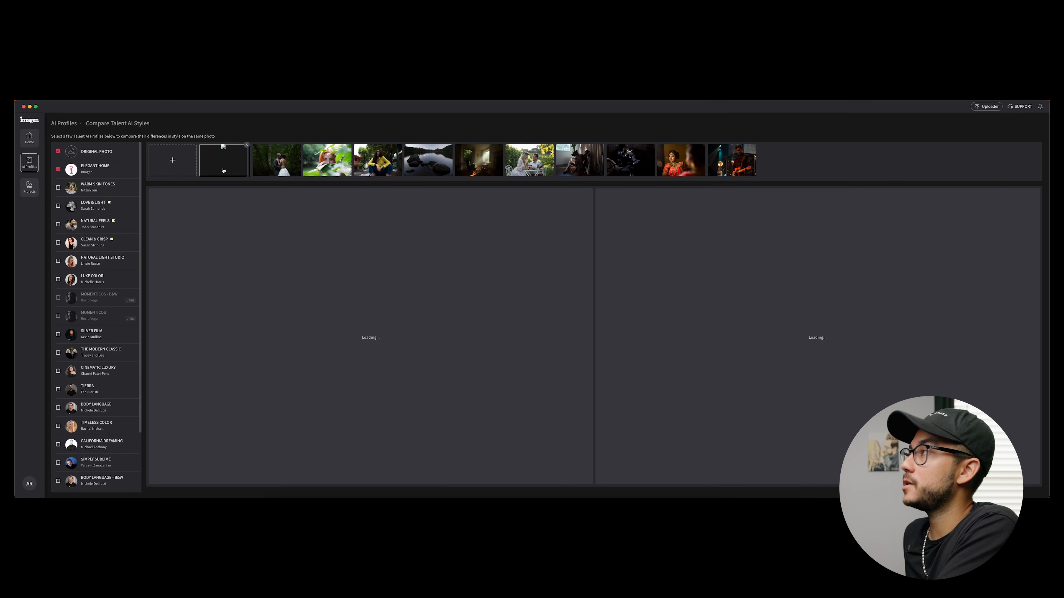